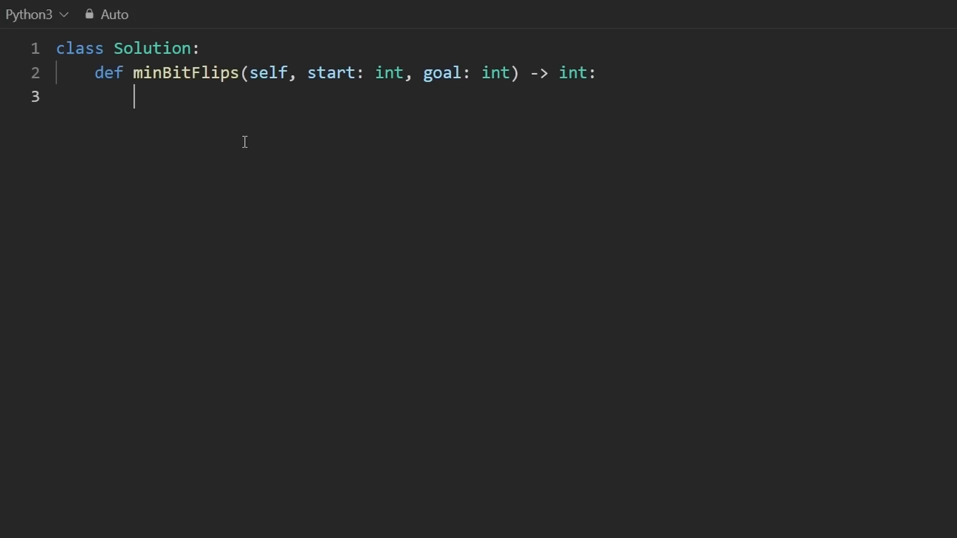
# - Write res = 0, the loop header while start or goal:, and return res
pyautogui.write('res = 0')
pyautogui.write('return res')
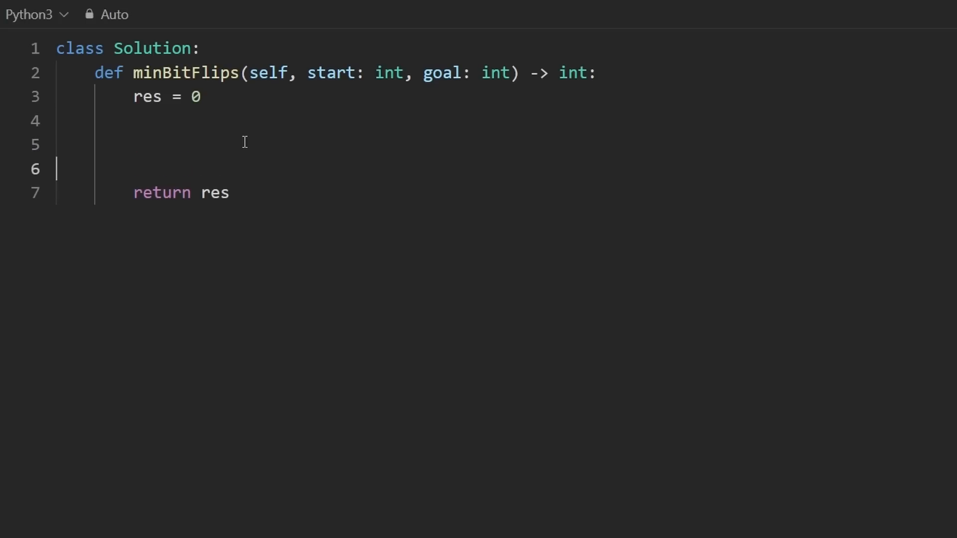
pyautogui.write('while')
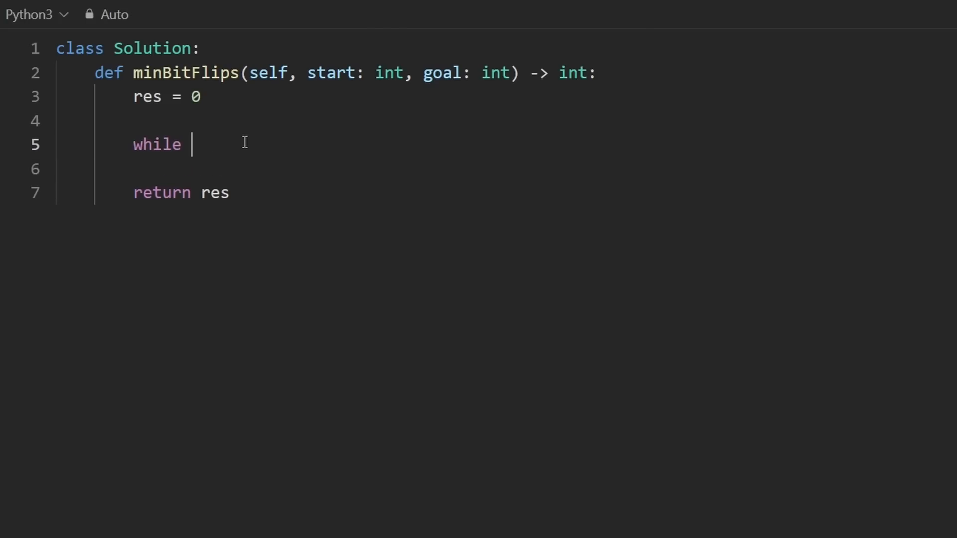
pyautogui.write('start or g')
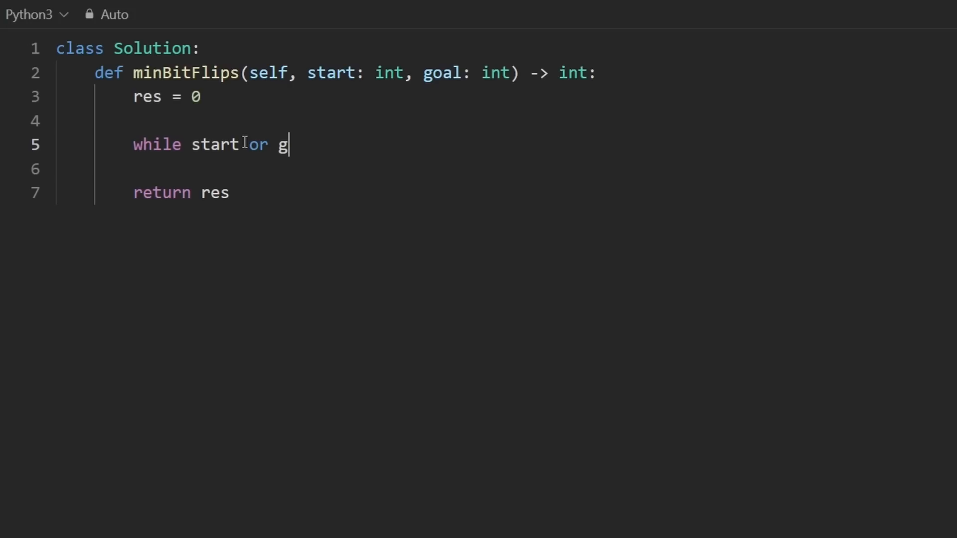
pyautogui.write('oal:')
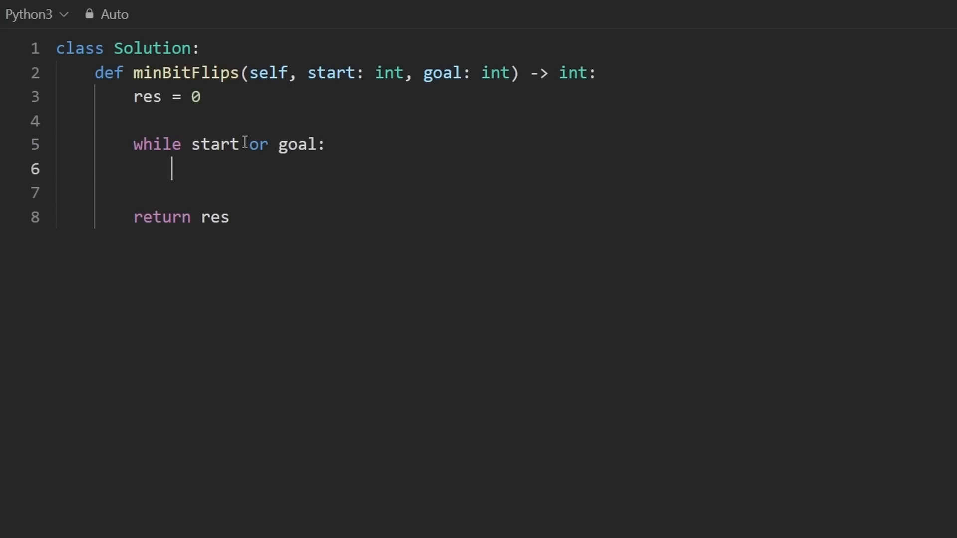
pyautogui.doubleClick(297, 144)
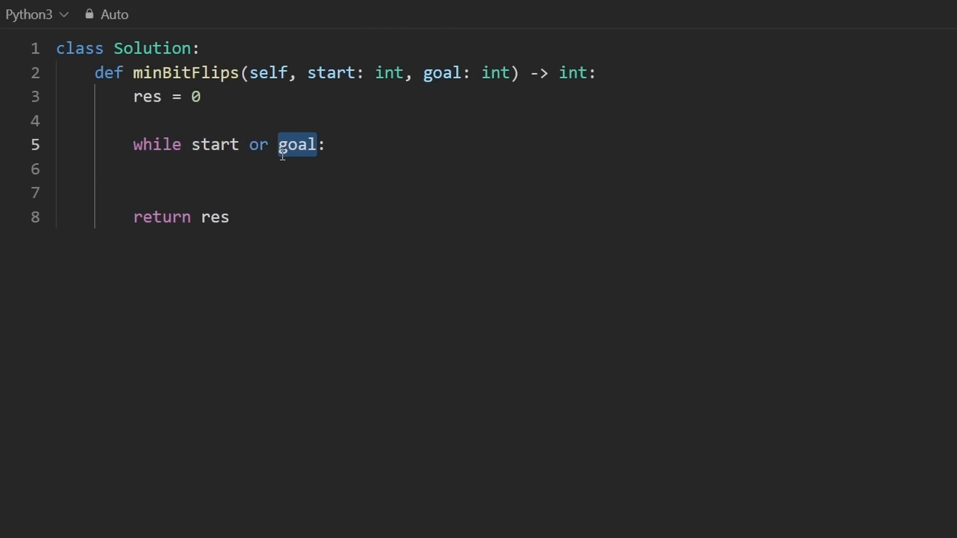
pyautogui.moveTo(281, 144); pyautogui.dragTo(191, 144)
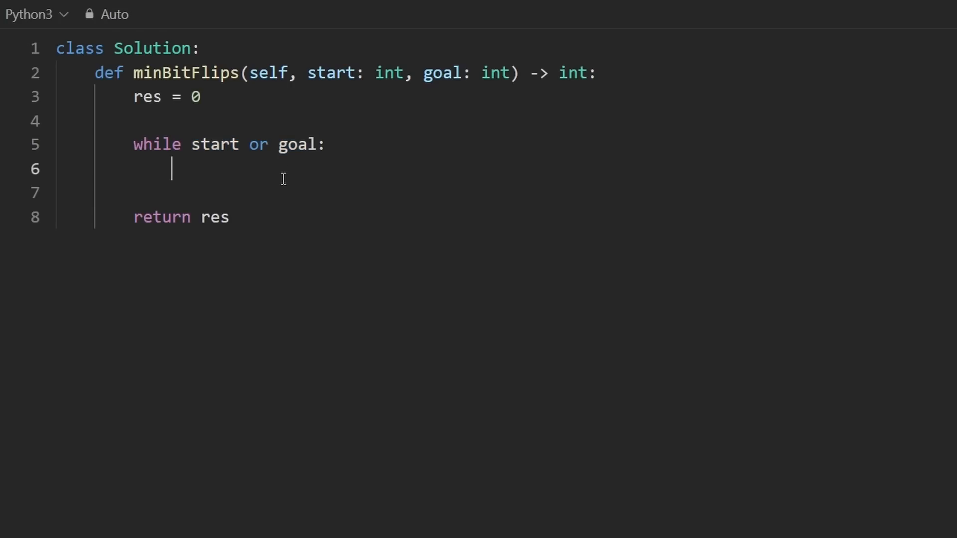
pyautogui.write('1011')
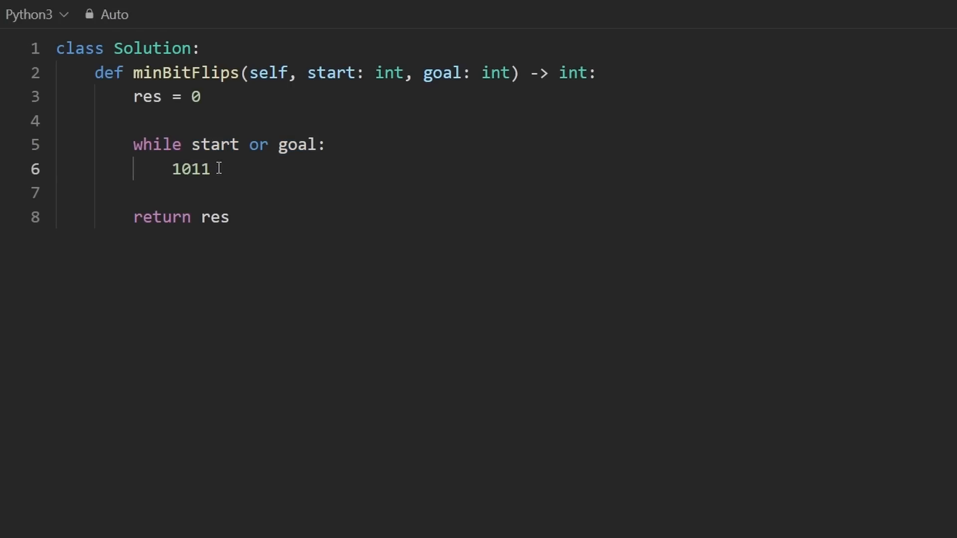
pyautogui.doubleClick(191, 170)
pyautogui.write('1')
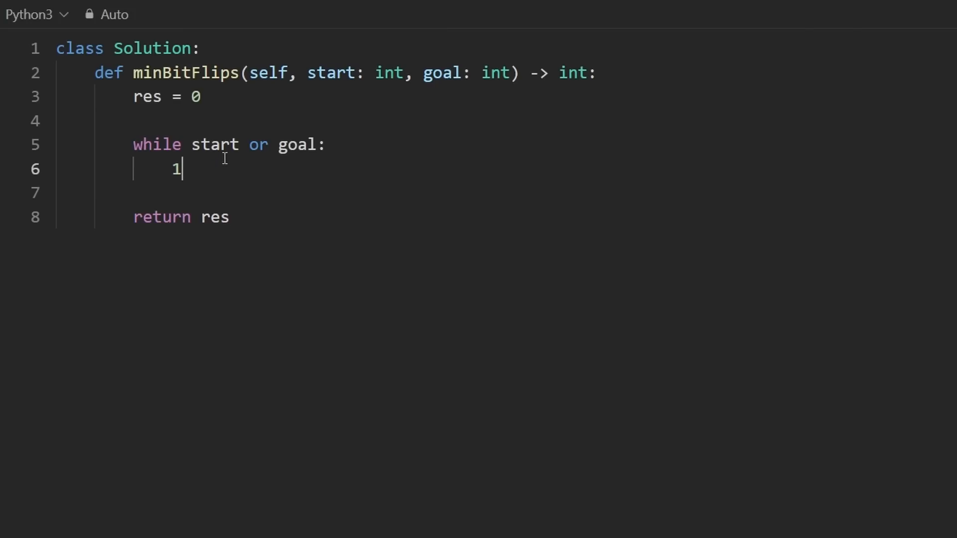
pyautogui.write('0000')
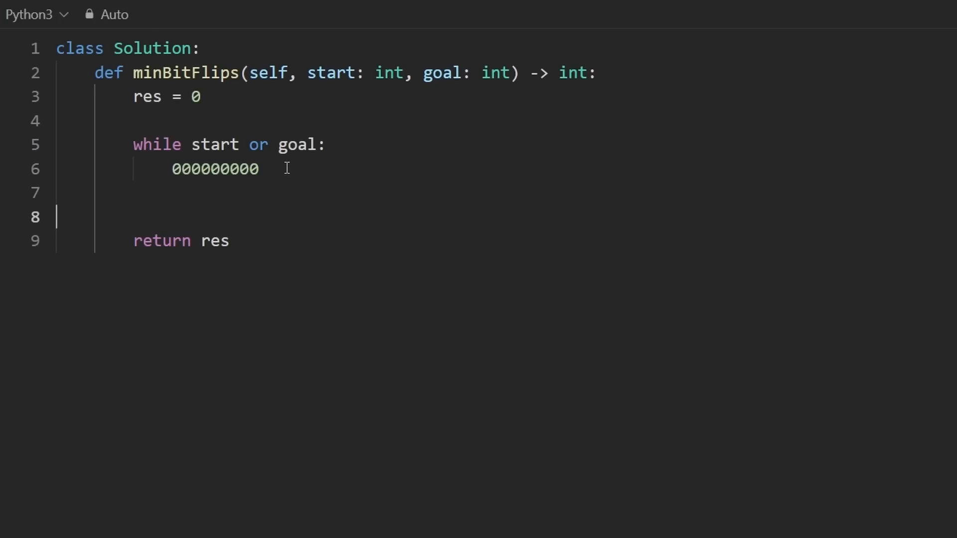
pyautogui.write('0000')
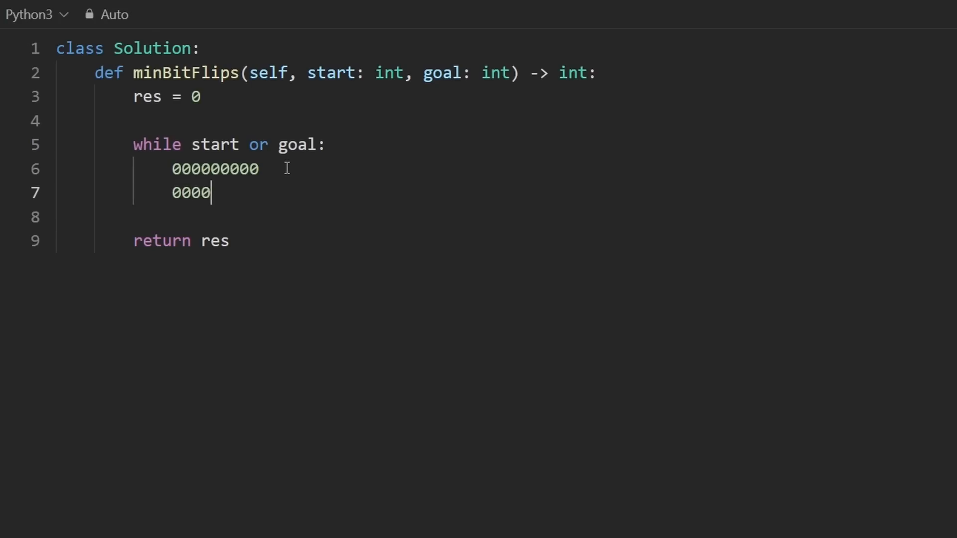
pyautogui.write('00000')
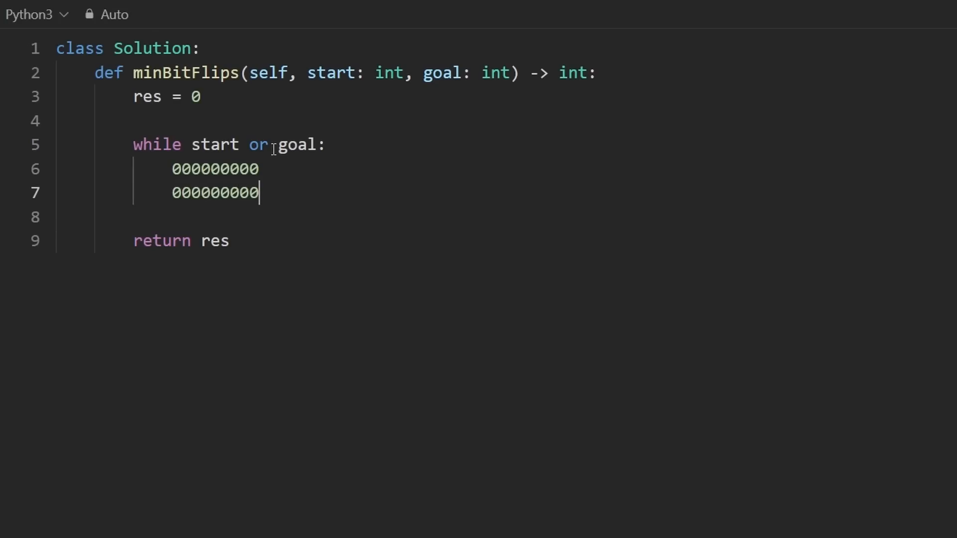
pyautogui.doubleClick(214, 145)
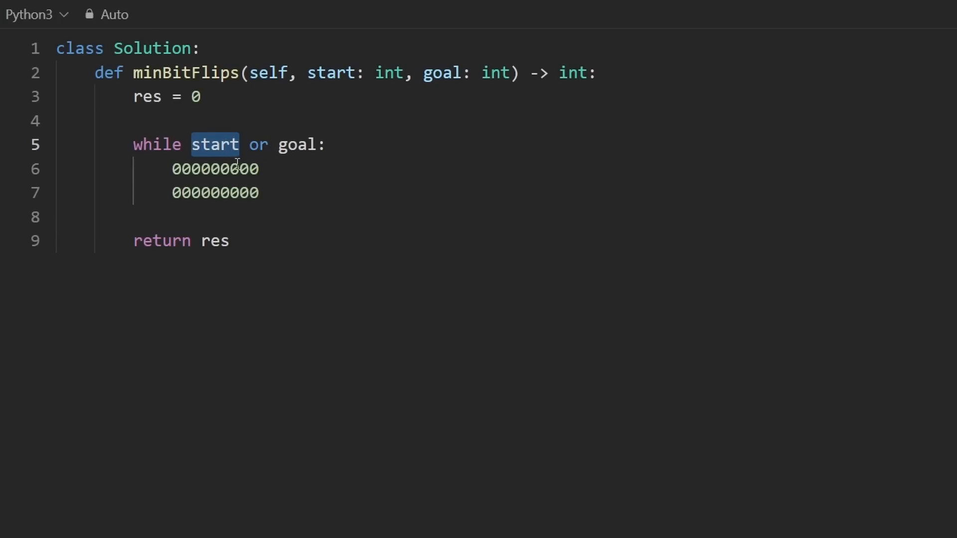
pyautogui.click(233, 170)
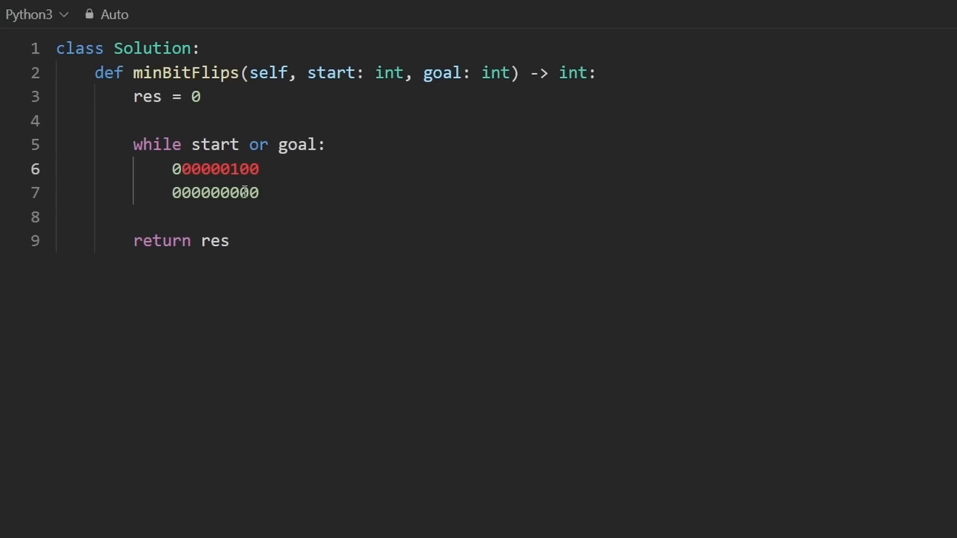
pyautogui.click(278, 194)
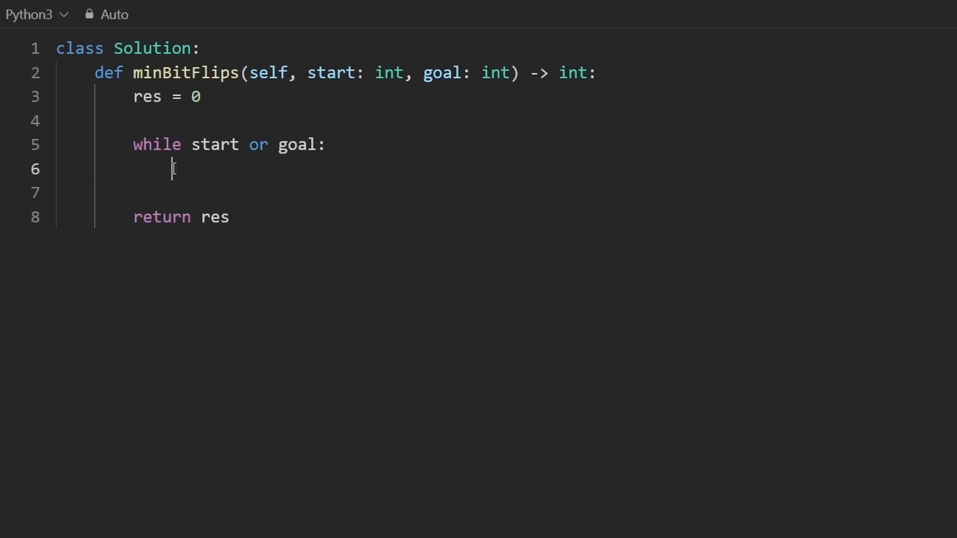
# - Add if (start & 1) != (goal & 1): res += 1 inside the loop
pyautogui.write('if (')
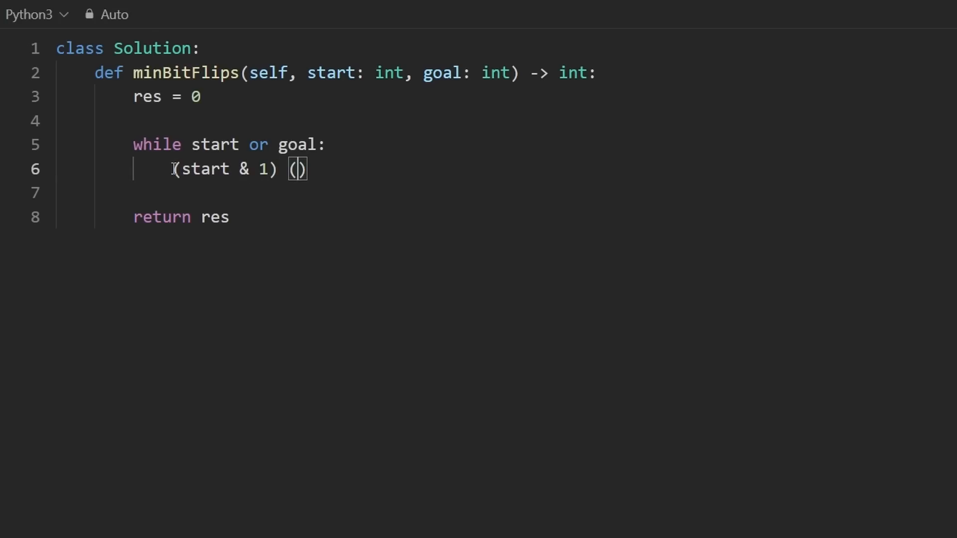
pyautogui.write('goal &')
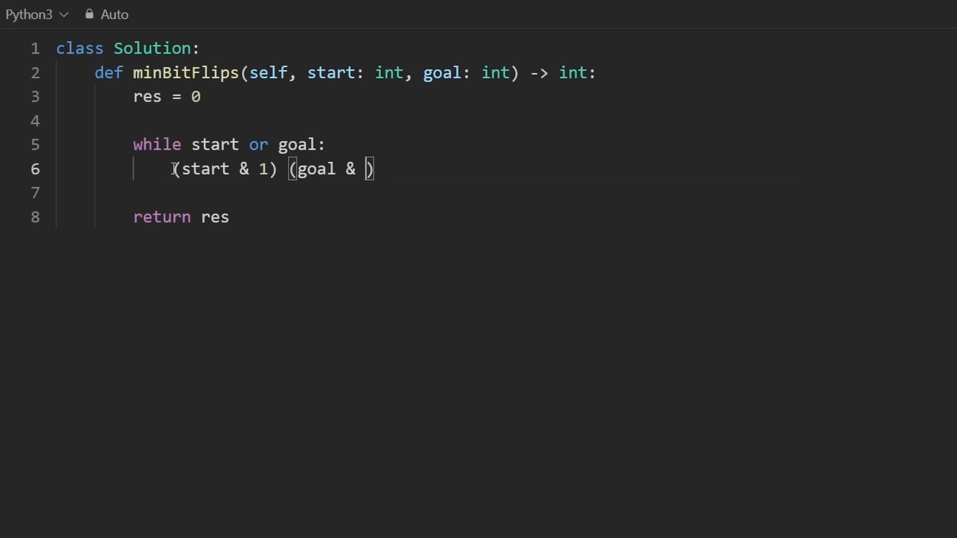
pyautogui.write('1')
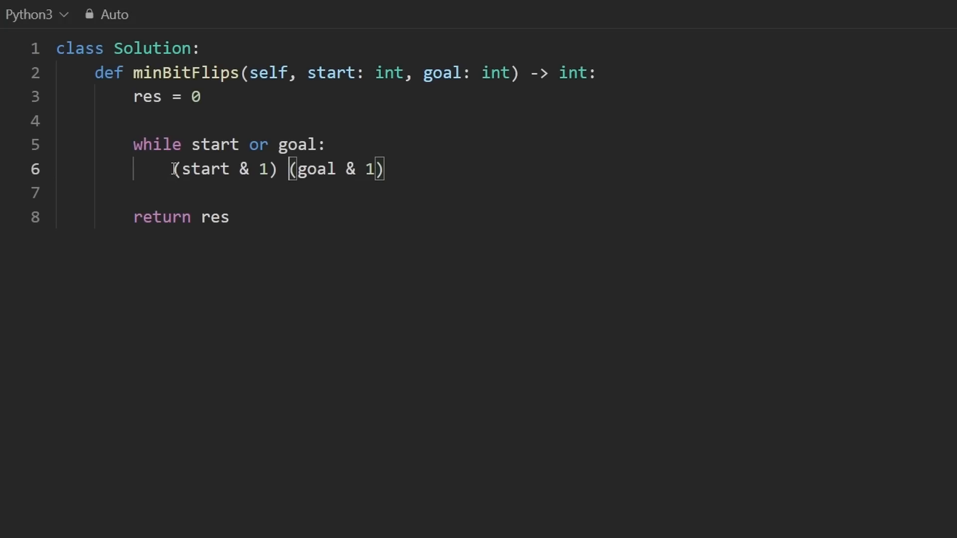
pyautogui.write('if (start & 1) != (goal & 1):')
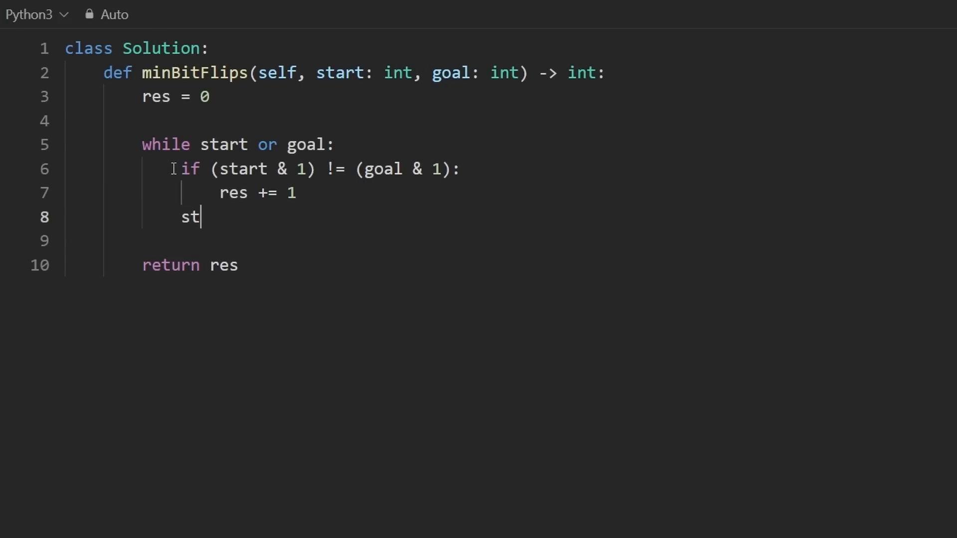
# - Shift both numbers down each pass with start = start >> 1 and goal = goal // 2
pyautogui.write('art')
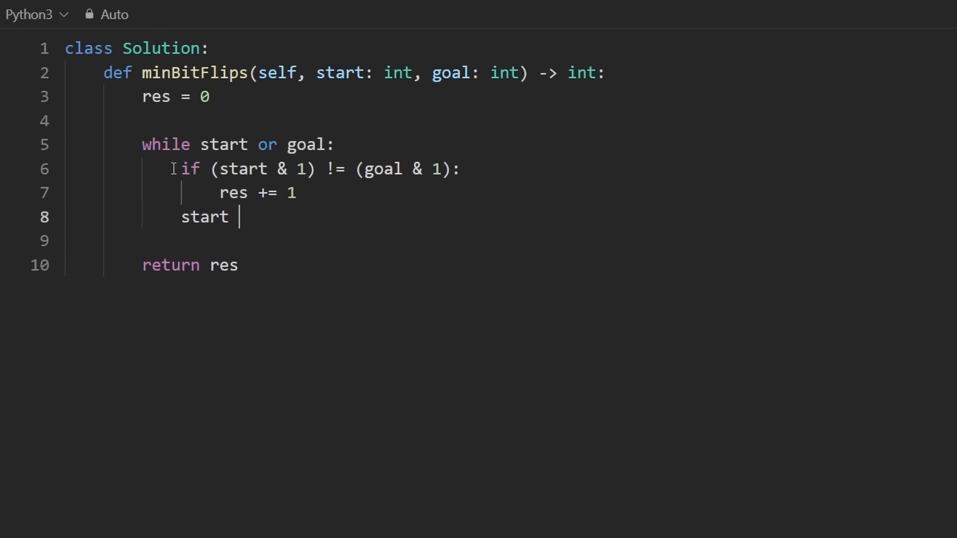
pyautogui.write('= start // 2')
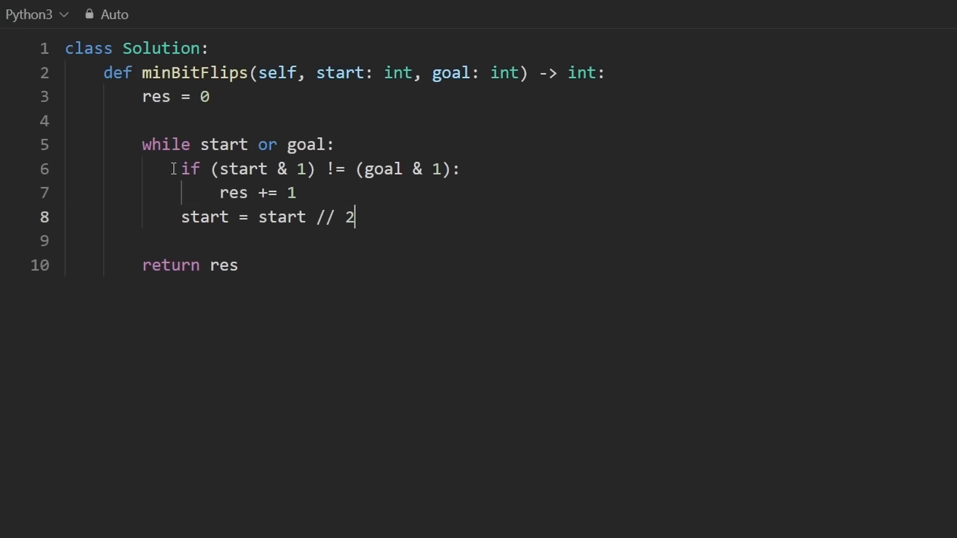
pyautogui.write('goal g')
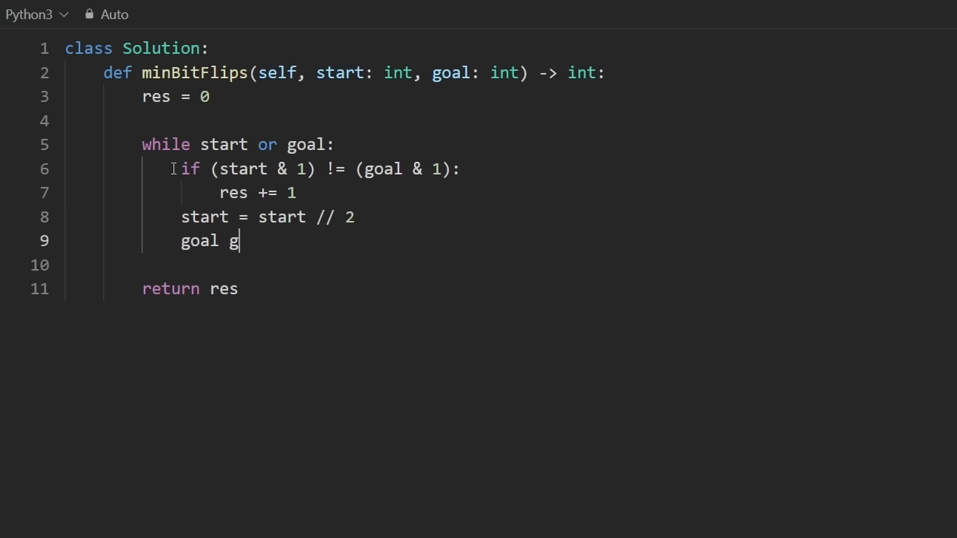
pyautogui.write('= goal // 2')
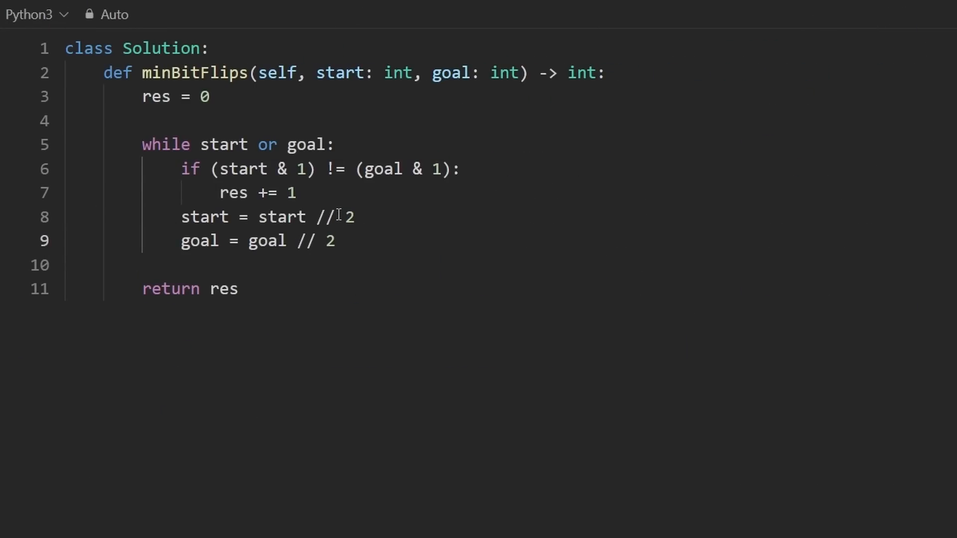
pyautogui.write('>>')
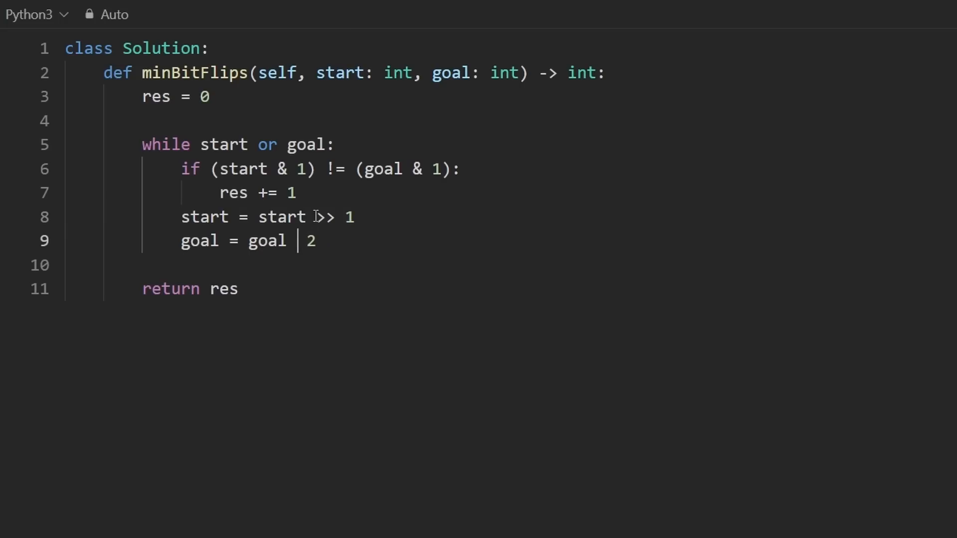
# - Finish goal's shift as >> 1 and compare start % 2 with goal % 2 in the condition
pyautogui.write('>> 1')
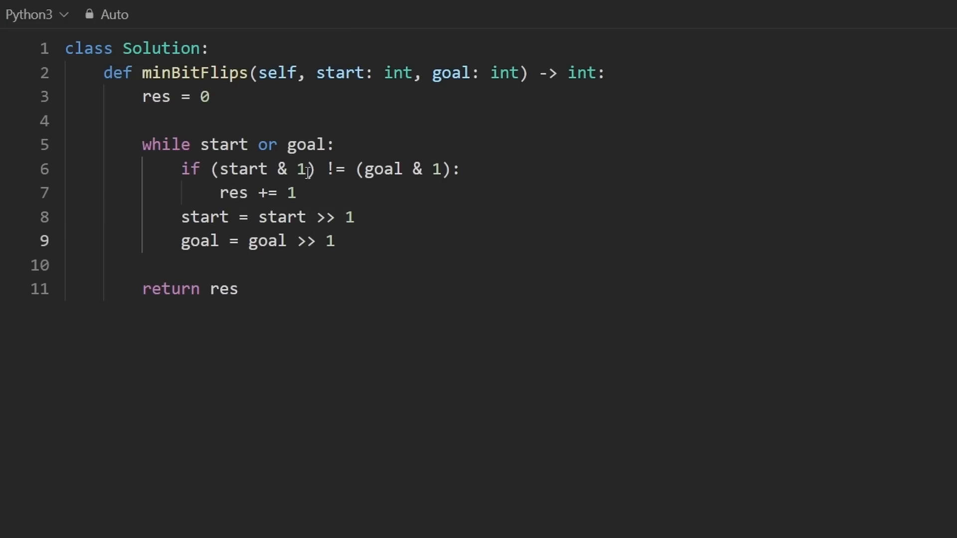
pyautogui.press('Backspace')
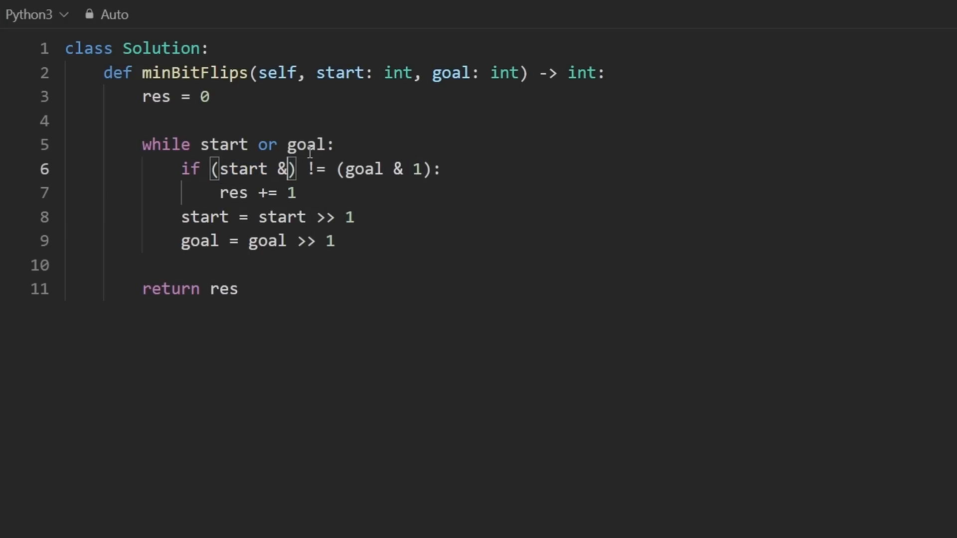
pyautogui.write('% 2')
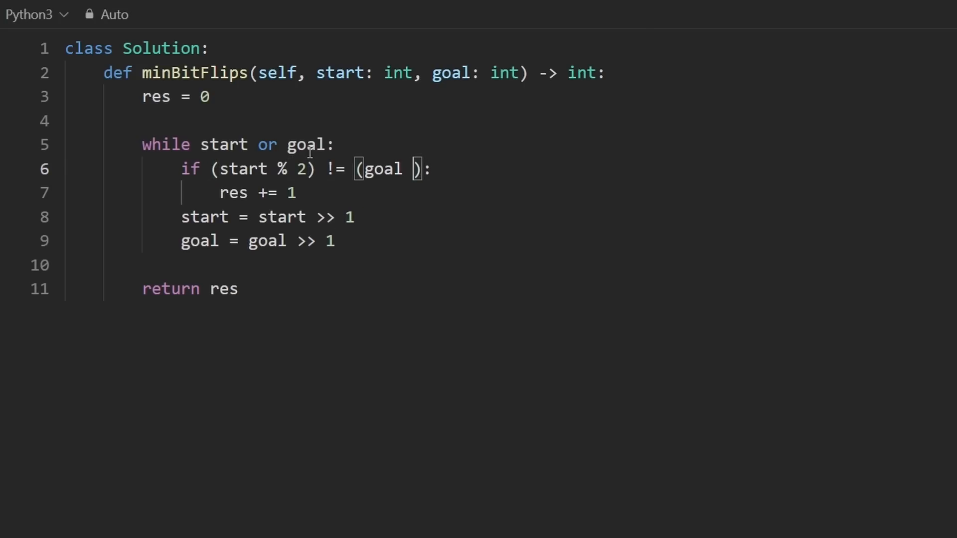
pyautogui.write('% 2')
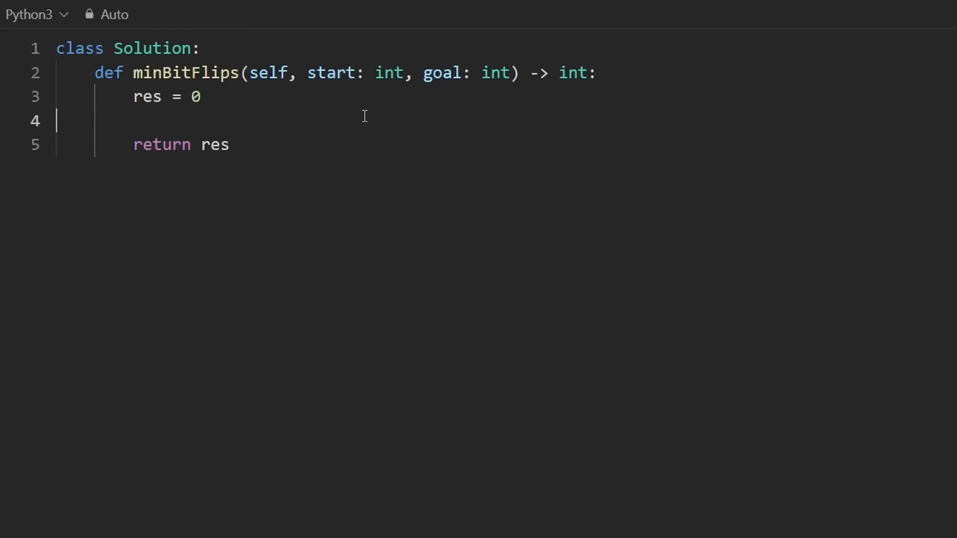
# - Set n = start ^ goal and loop while n is nonzero
pyautogui.press('Enter')
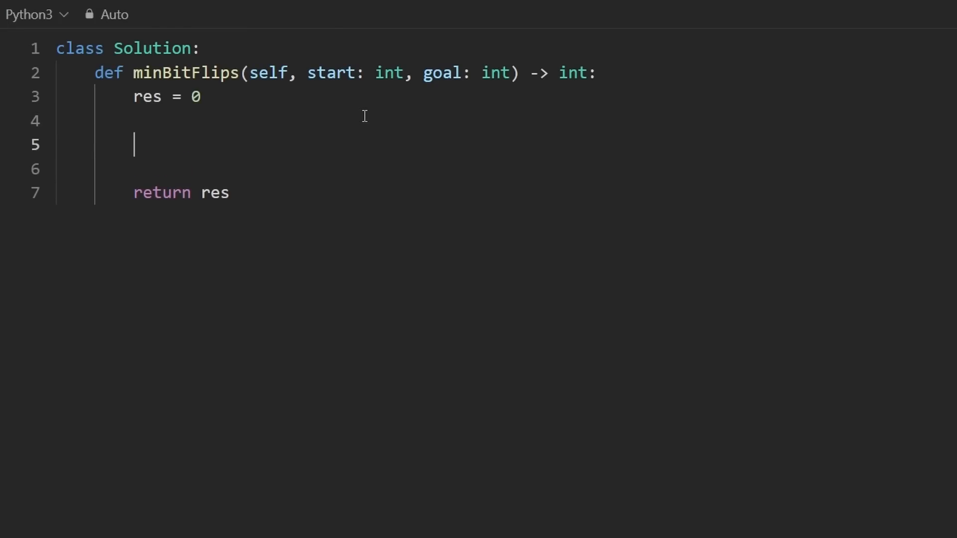
pyautogui.write('n = start')
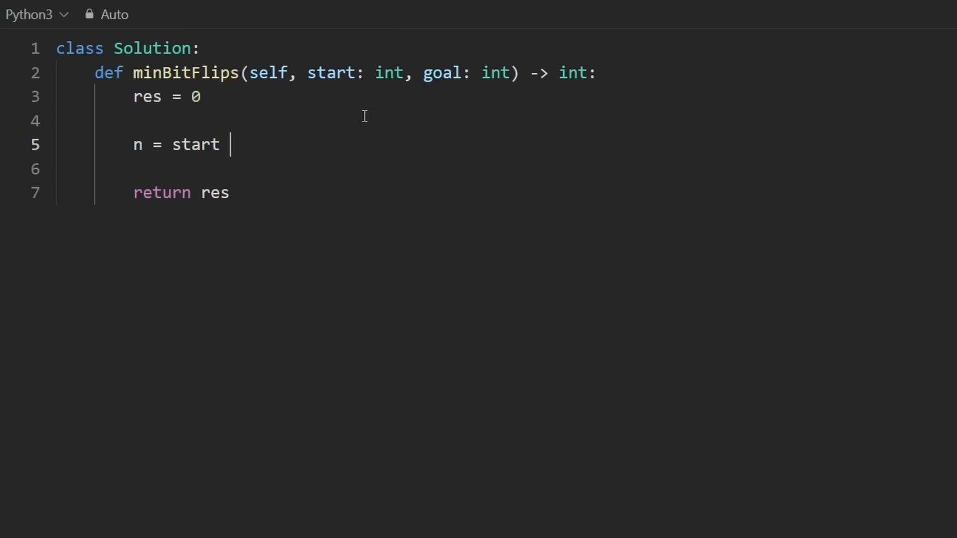
pyautogui.write('^')
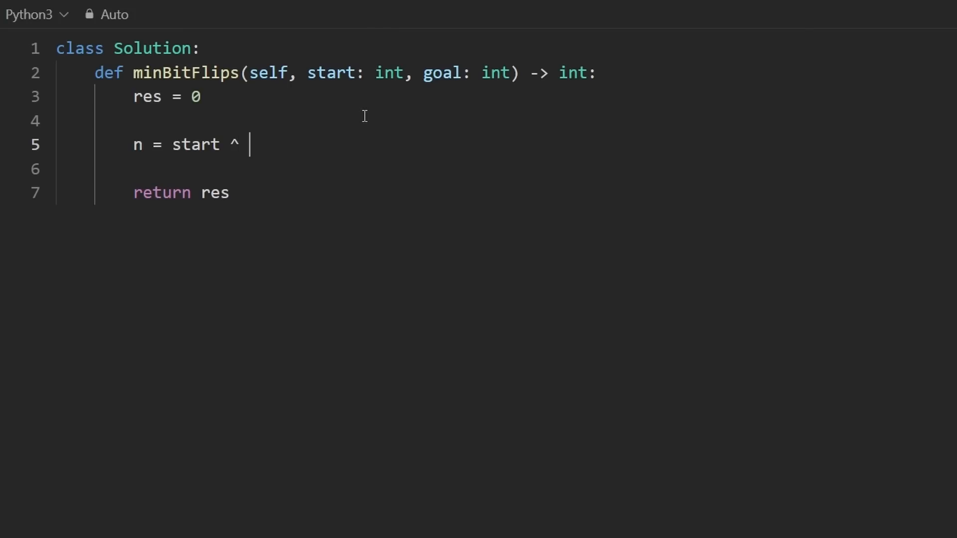
pyautogui.write('goal')
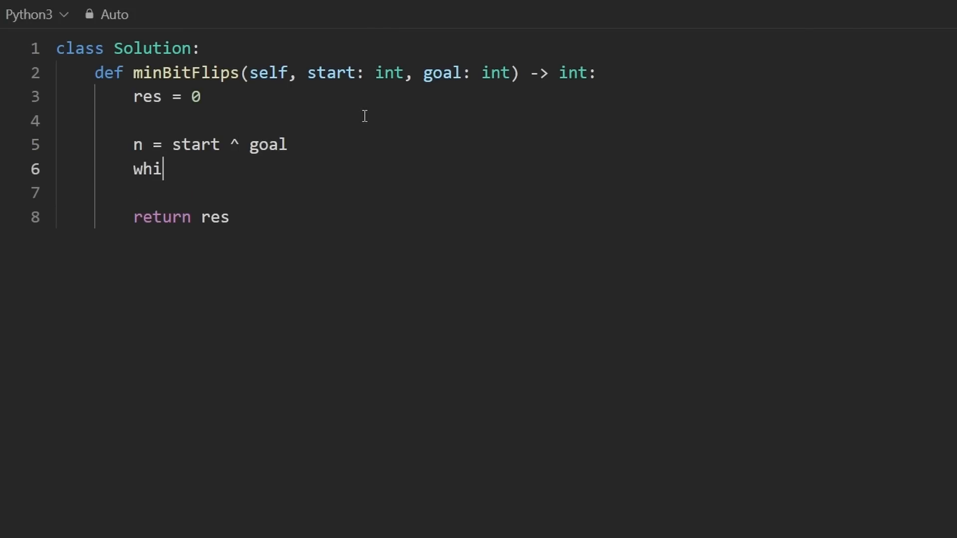
pyautogui.write('le m')
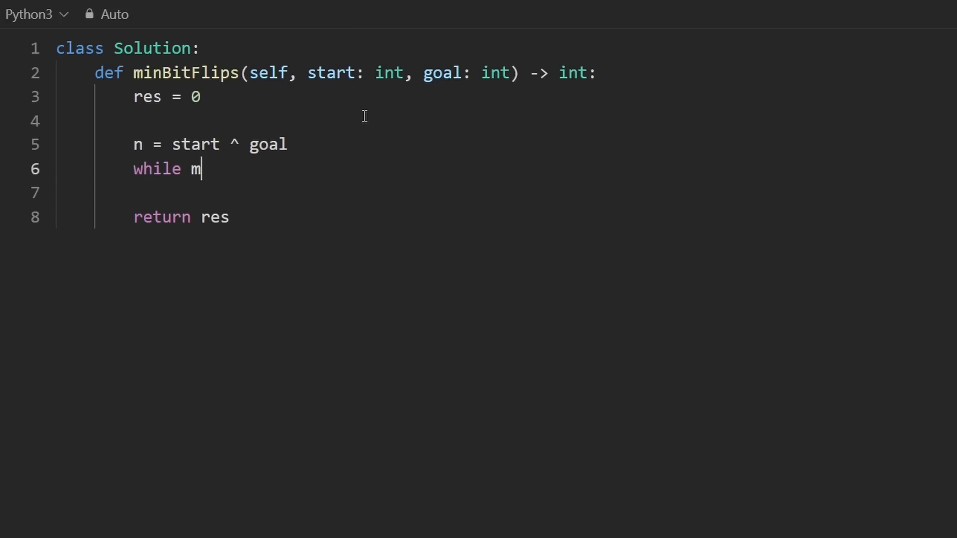
pyautogui.write('n:')
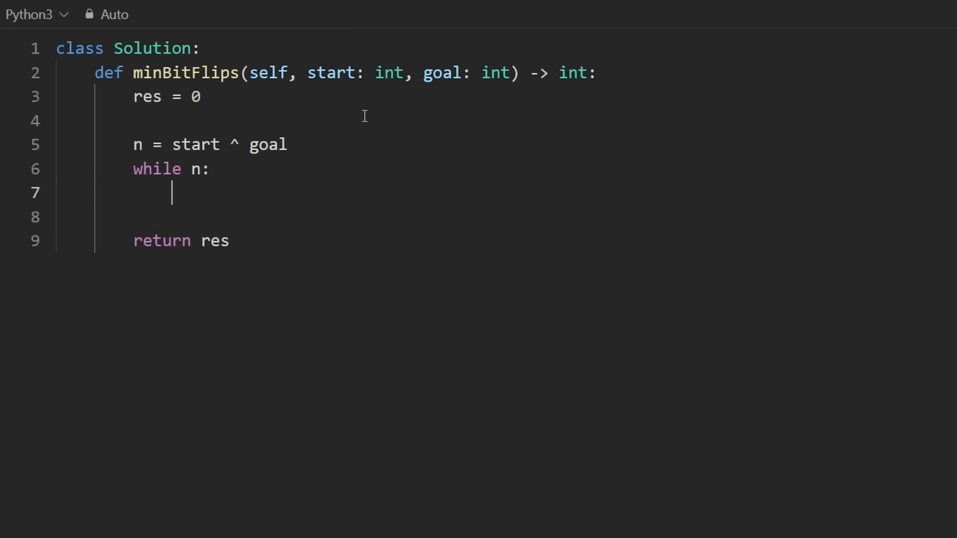
# - Inside the loop add n & 1 to res and shift n right with n = n >> 1
pyautogui.write('n &')
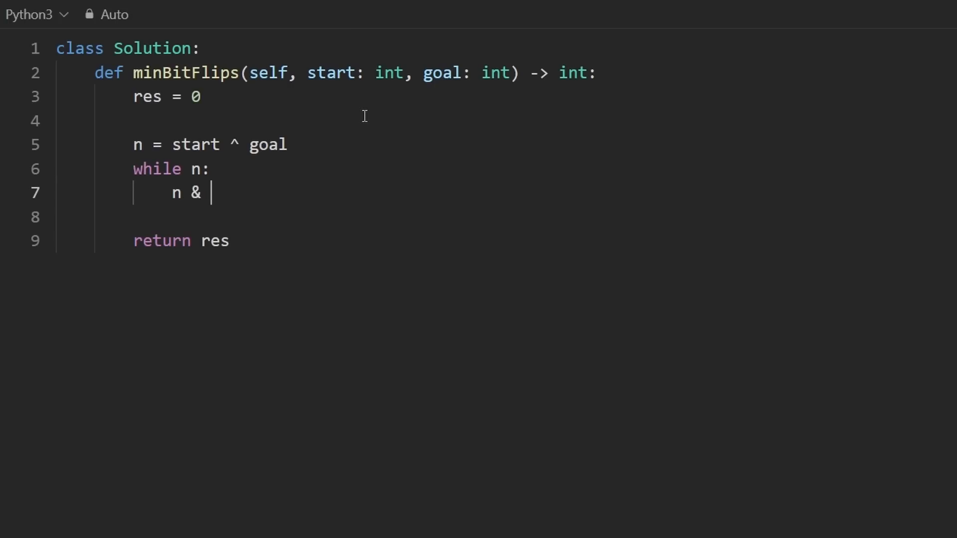
pyautogui.write('1')
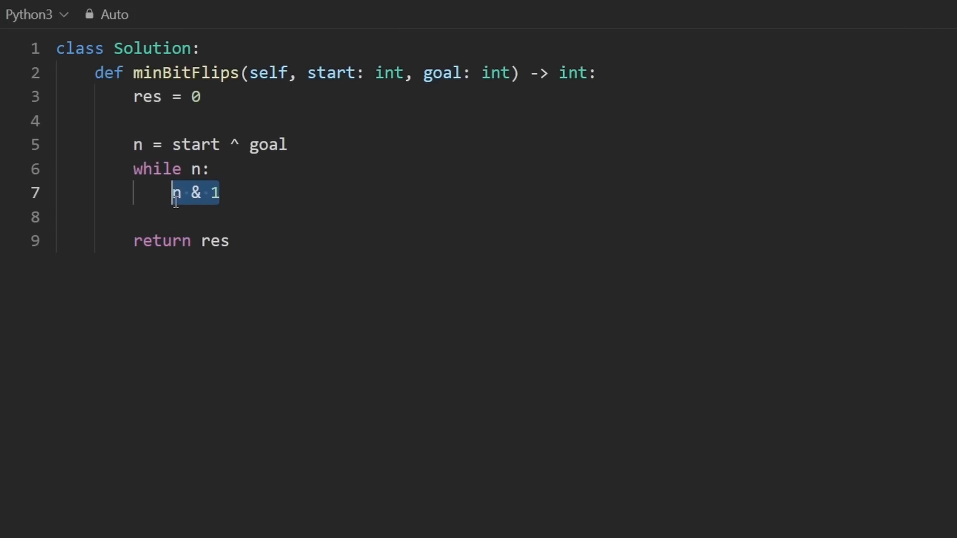
pyautogui.write('res +=')
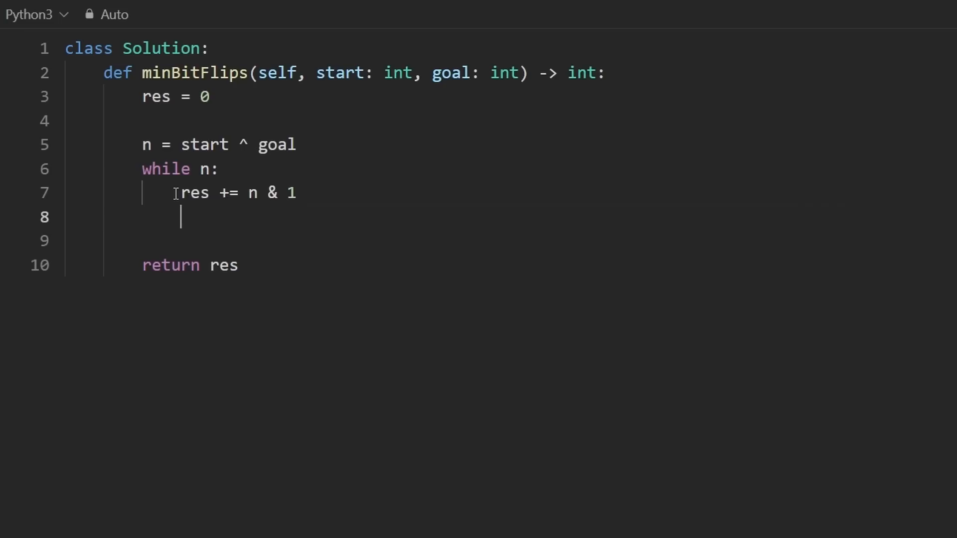
pyautogui.write('n >>')
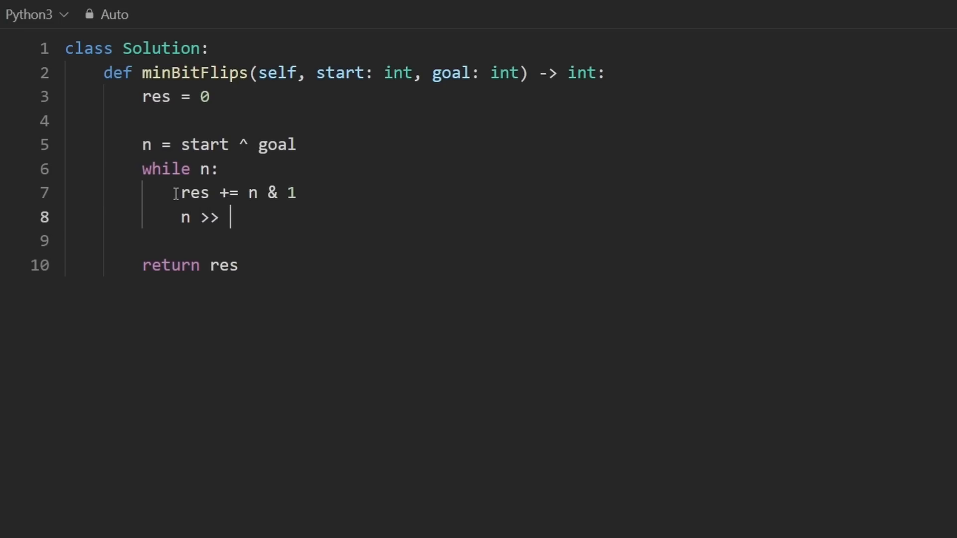
pyautogui.write('= n >> 1')
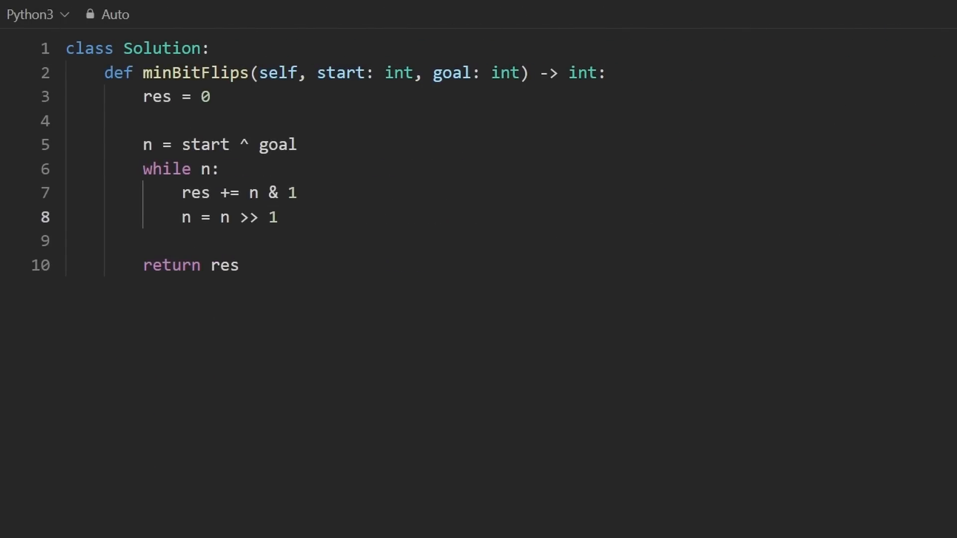
pyautogui.press('ctrl+a')
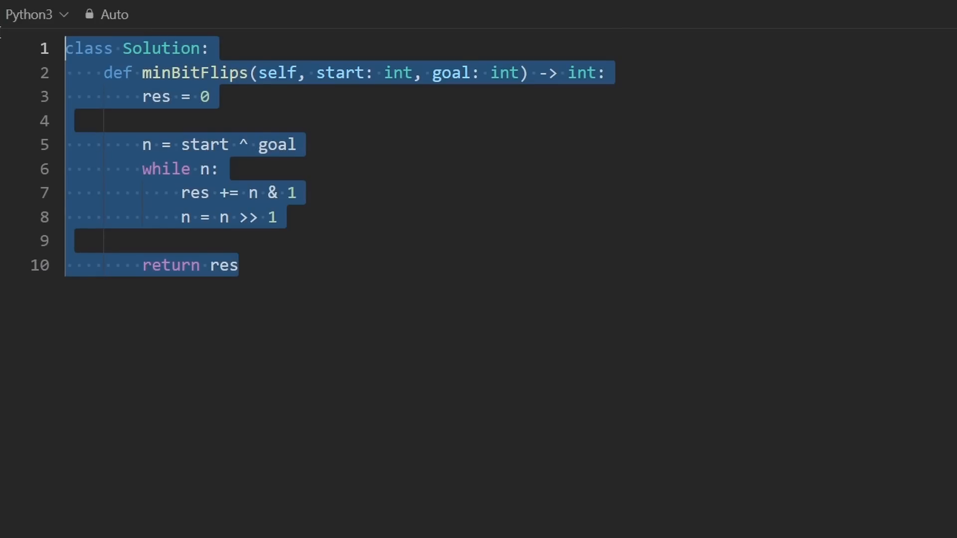
# - Replace the loop body with n = n & (n - 1) and res += 1
pyautogui.click(146, 120)
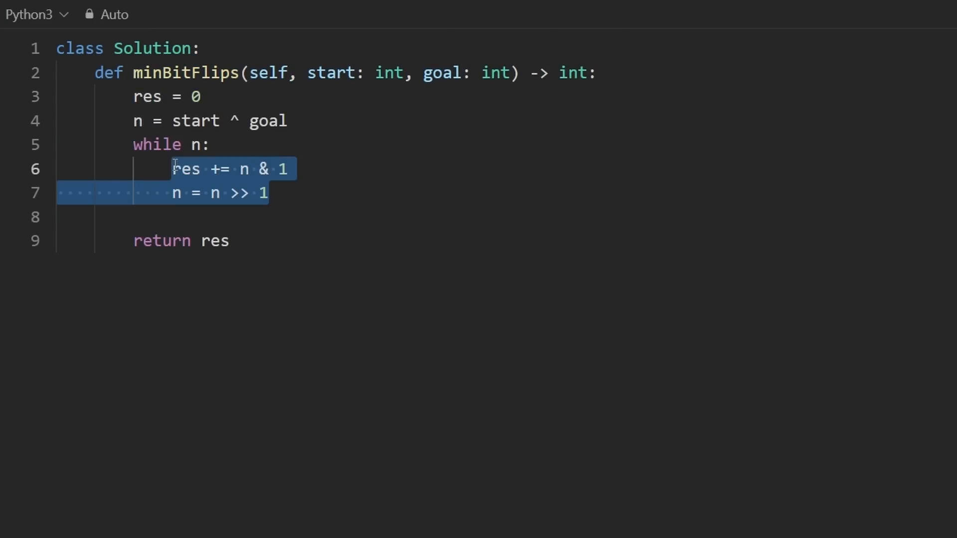
pyautogui.press('Delete')
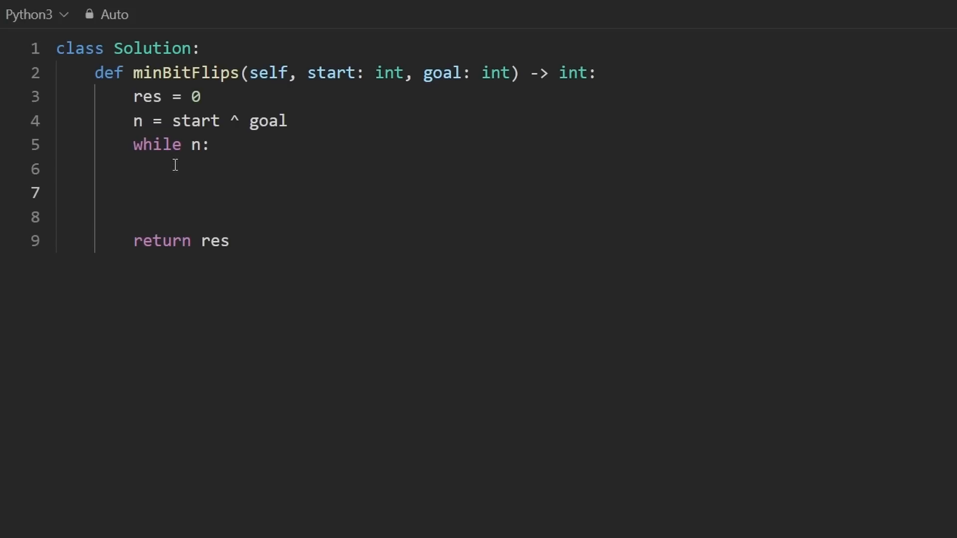
pyautogui.write('res += 1')
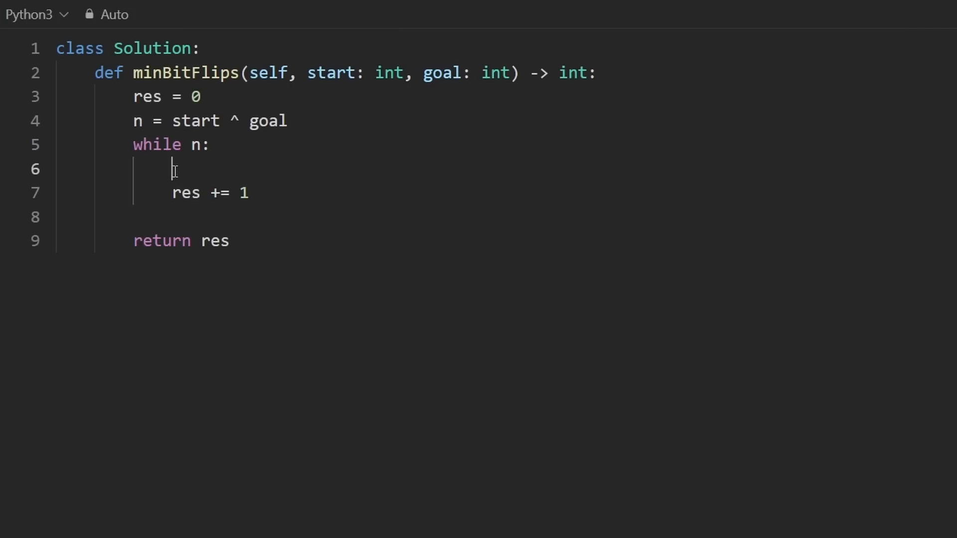
pyautogui.write('n')
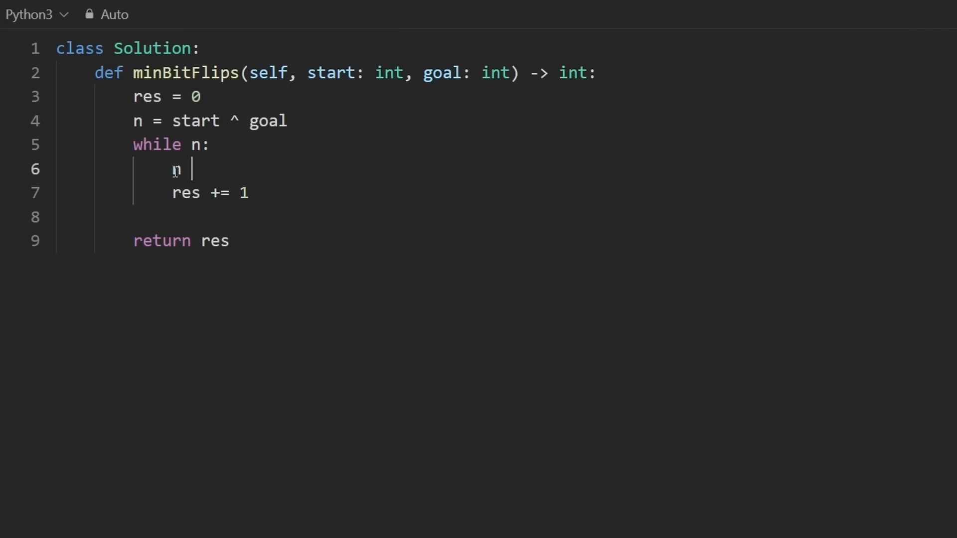
pyautogui.write('(n - 1)')
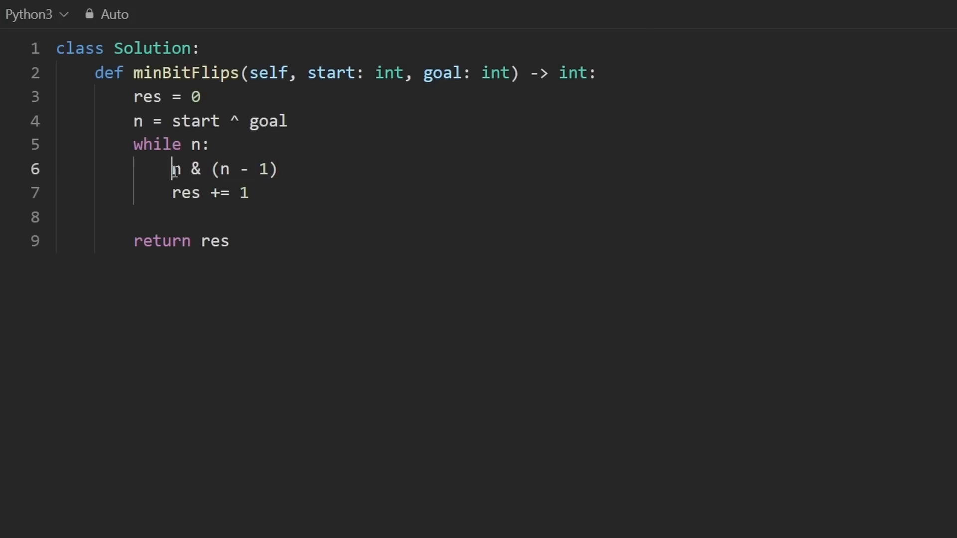
pyautogui.write('n =')
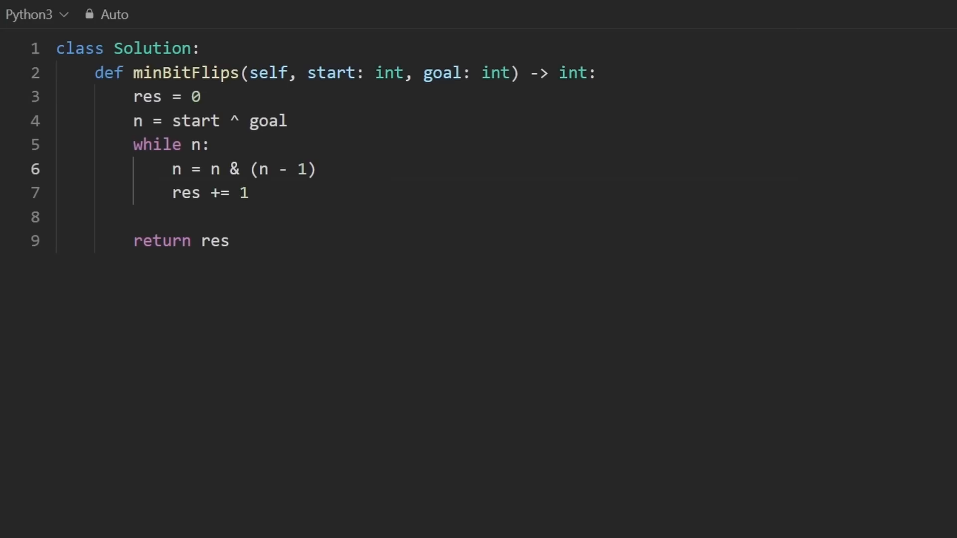
# - Switch to the NeetCode newsletter and scroll to the Intro to SQLite section
pyautogui.press('ctrl+a')
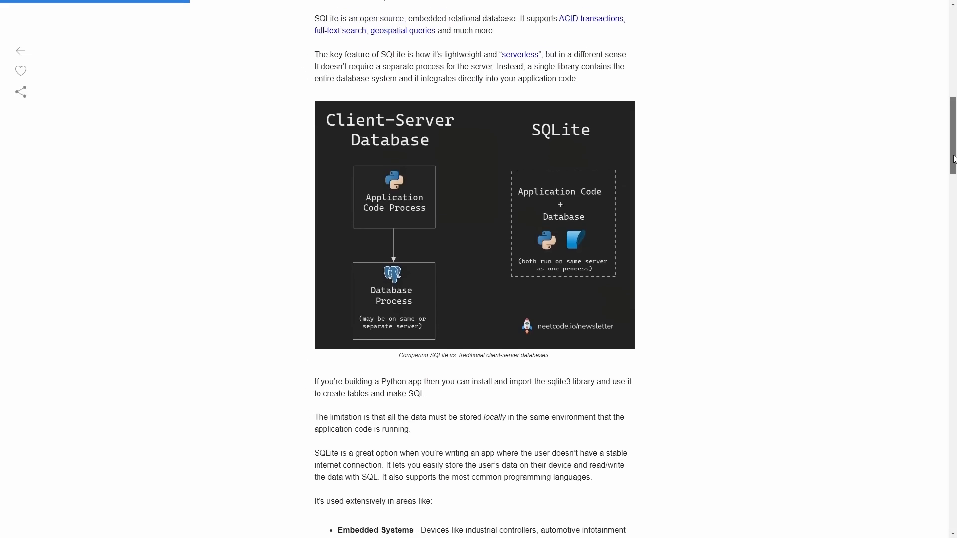
pyautogui.scroll(3)
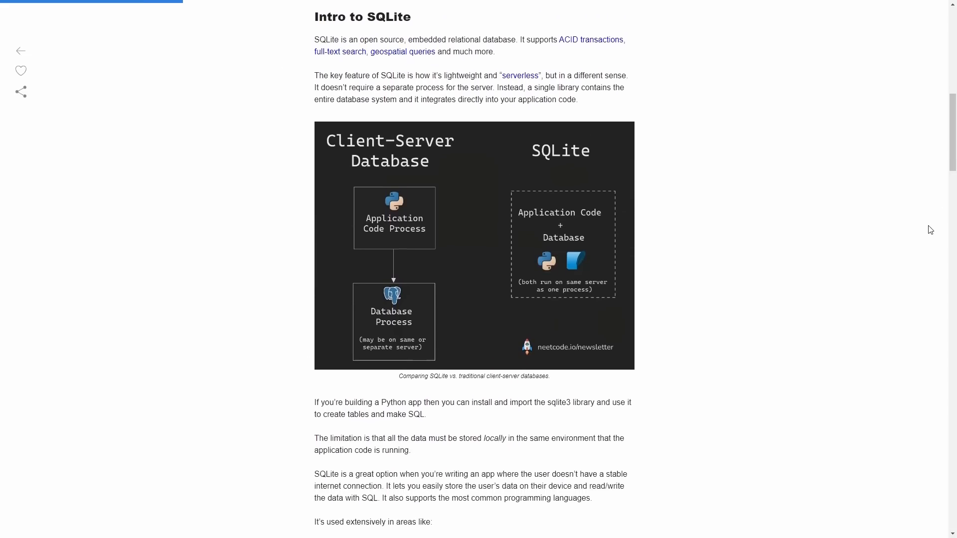